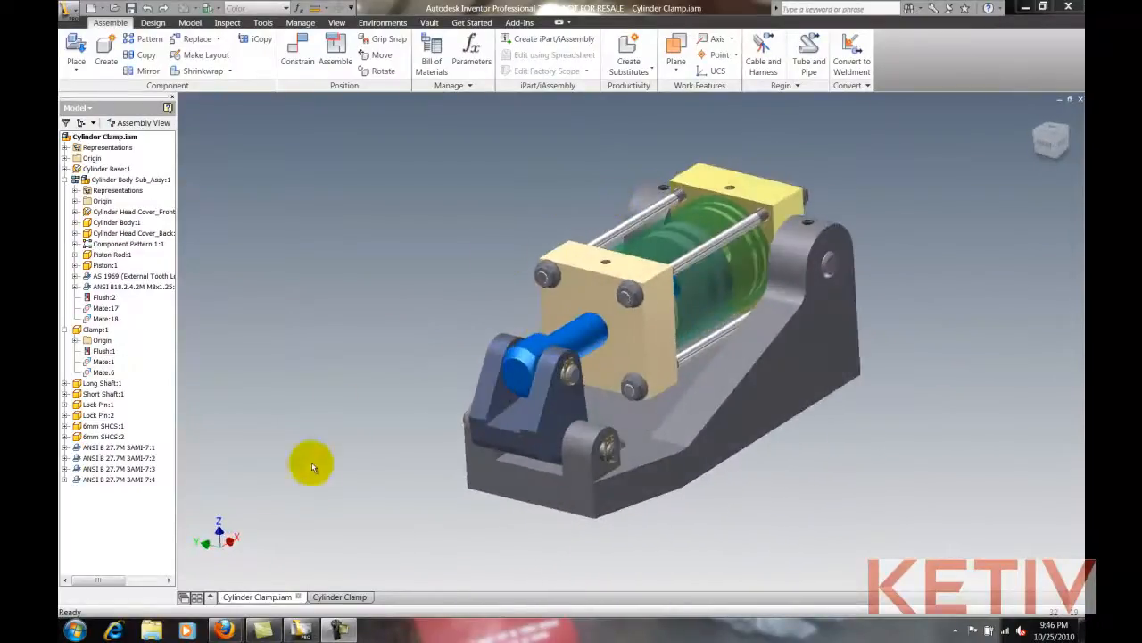
Switch to the Cylinder Clamp drawing and set the selection filter to Select Part Priority.
left_click(339, 596)
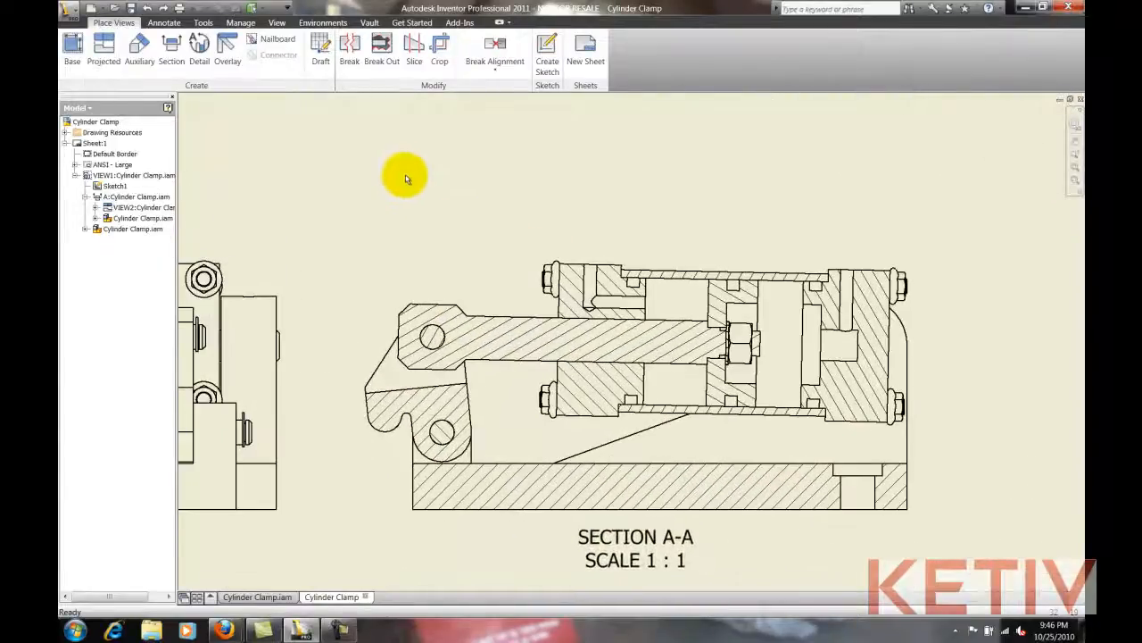
left_click(267, 9)
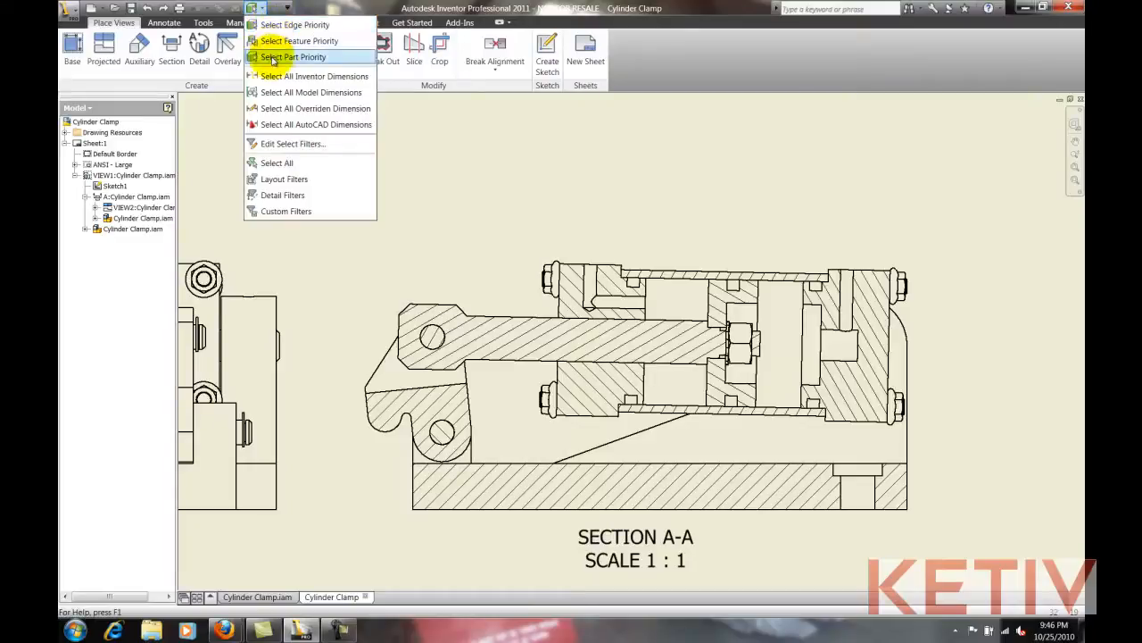
left_click(292, 56)
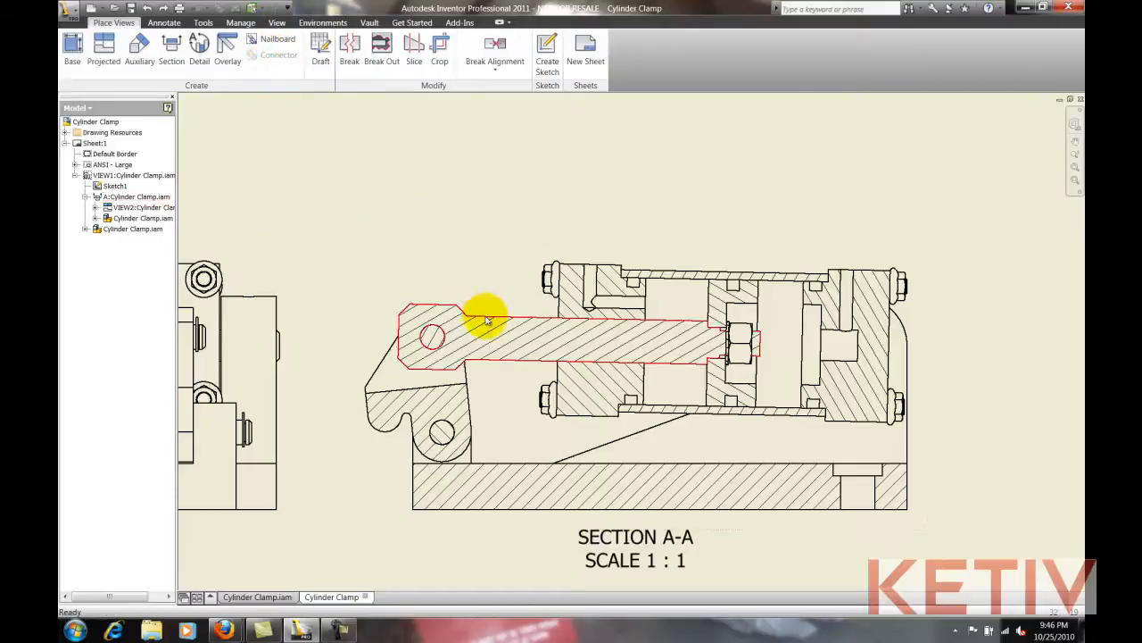
right_click(486, 319)
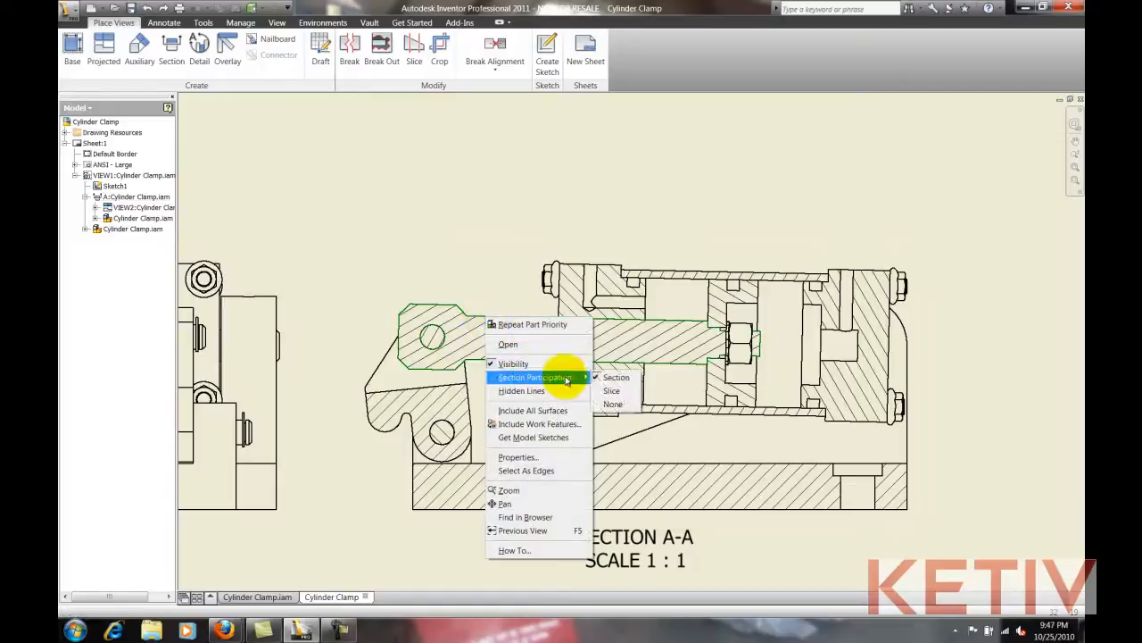
mouse_move(613, 404)
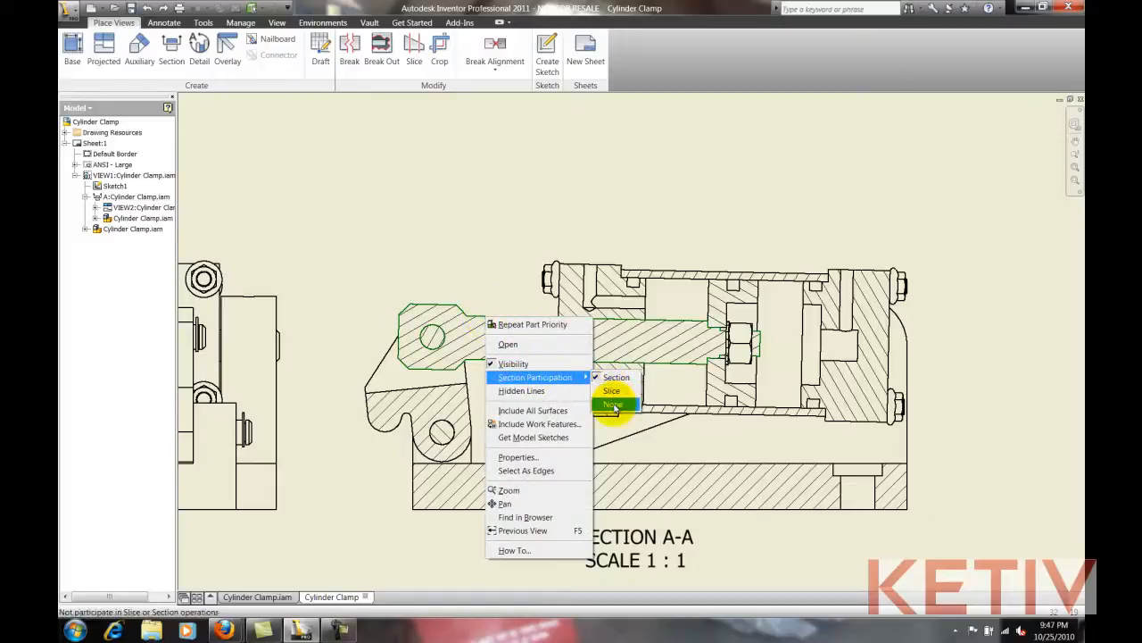
Set Section Participation to None for both the piston rod and the piston.
left_click(614, 404)
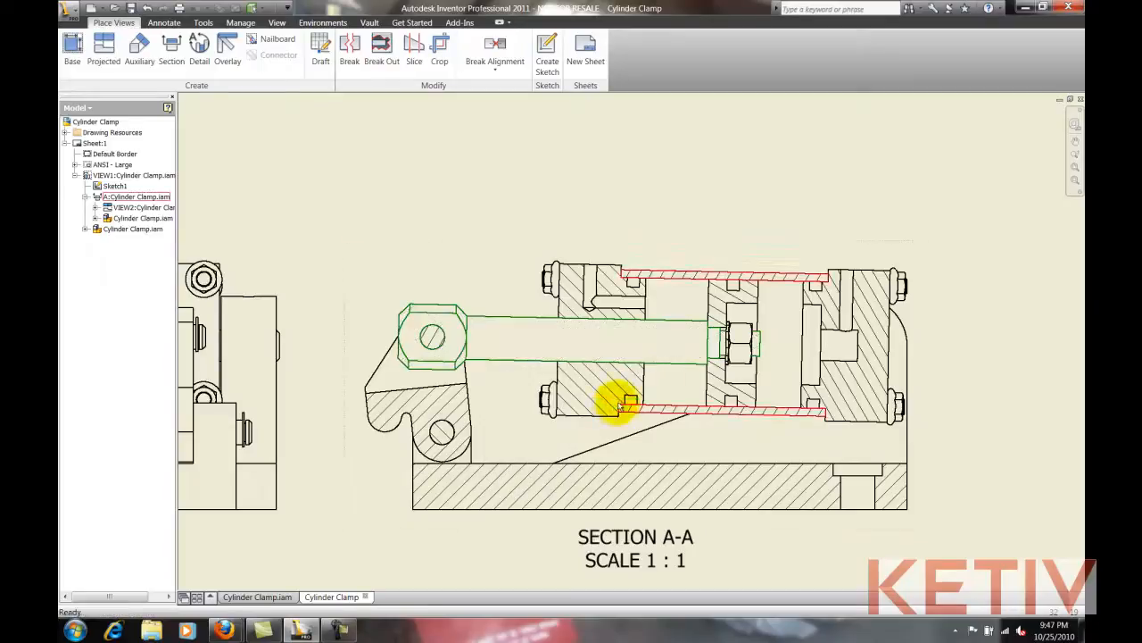
right_click(625, 403)
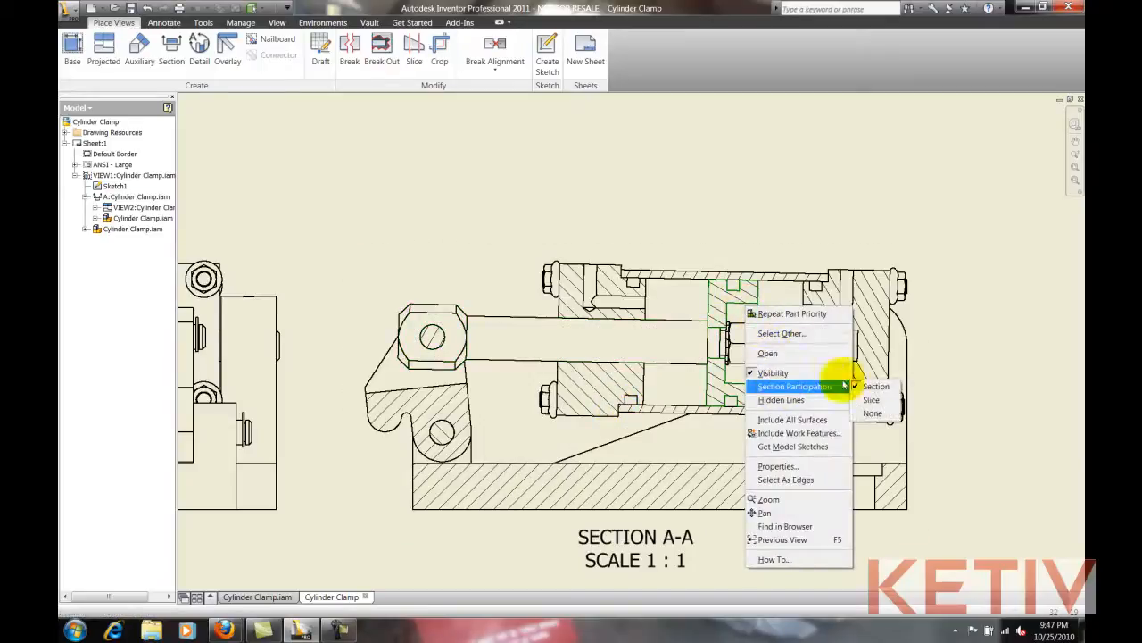
left_click(872, 412)
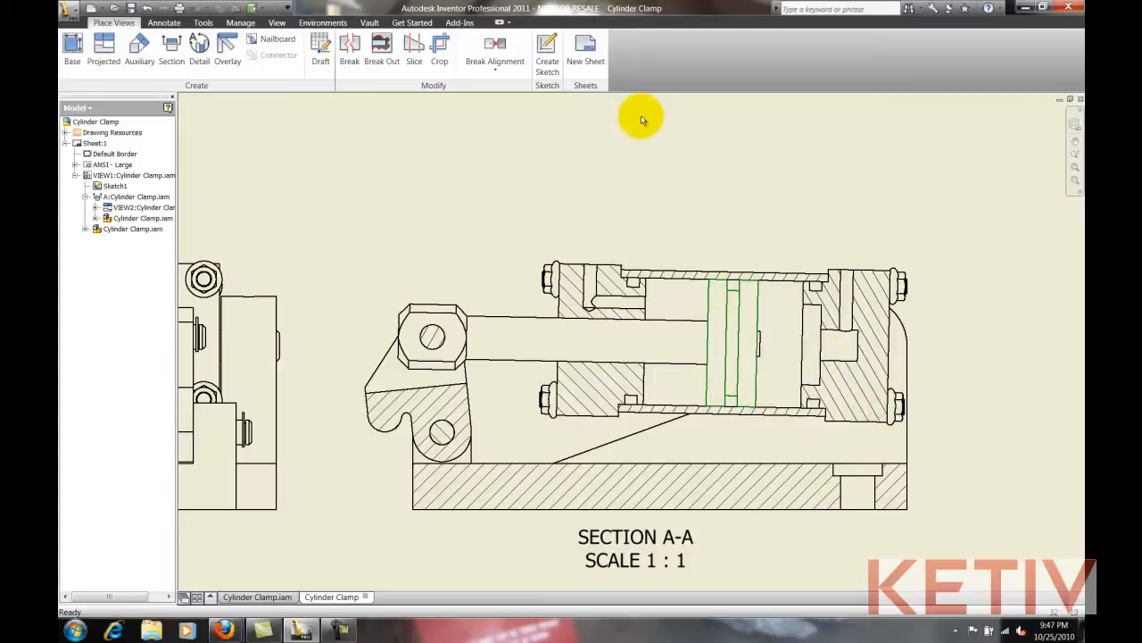